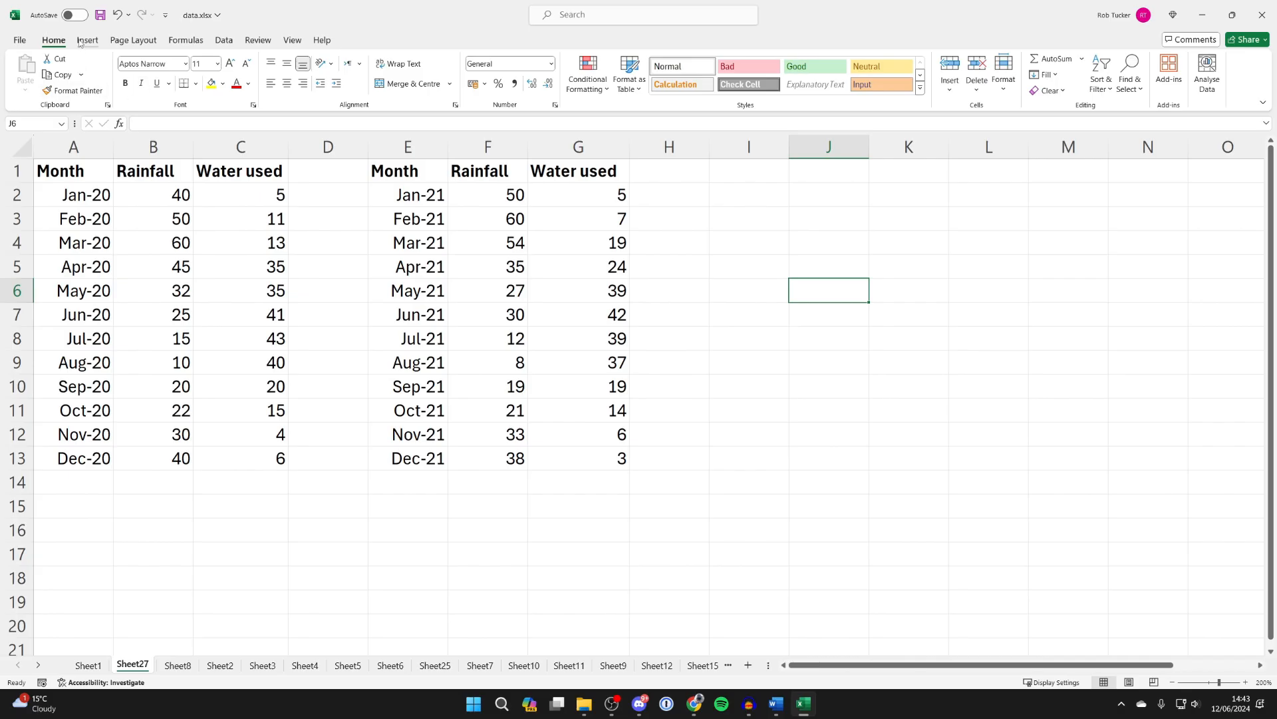
Step: Insert a blank 2D line chart beside the rainfall tables and select it
click(87, 40)
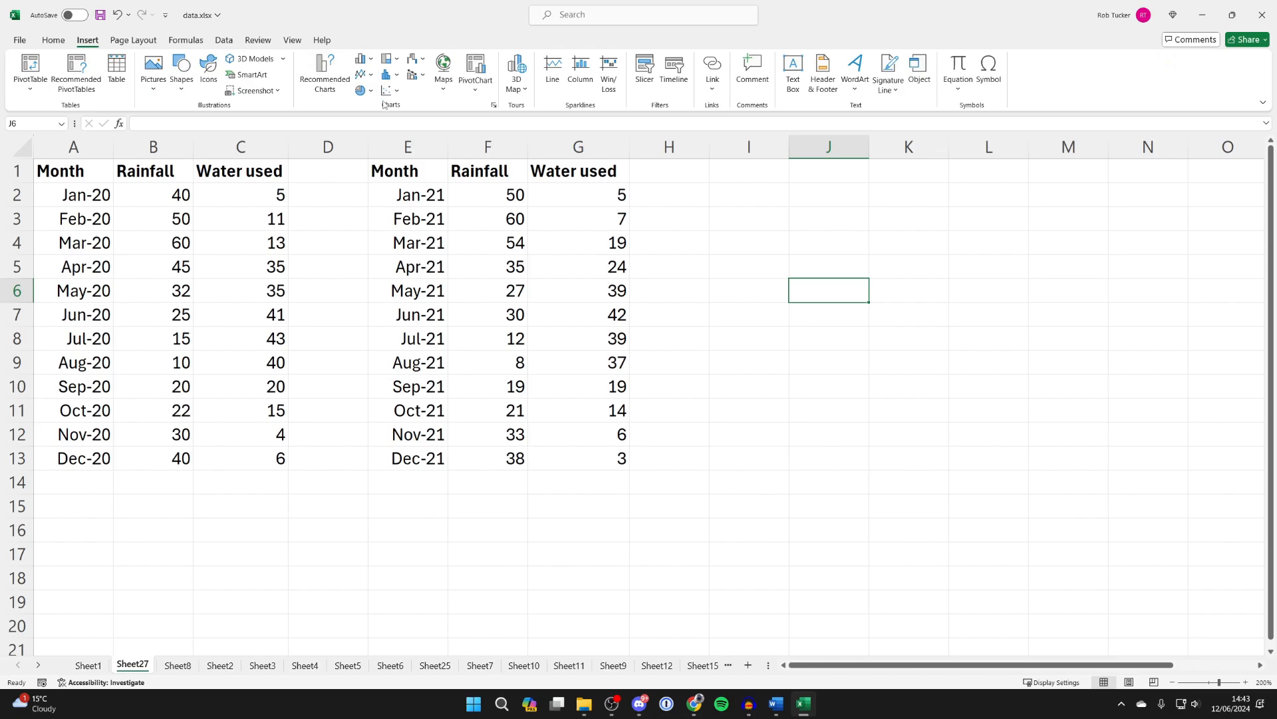
click(362, 68)
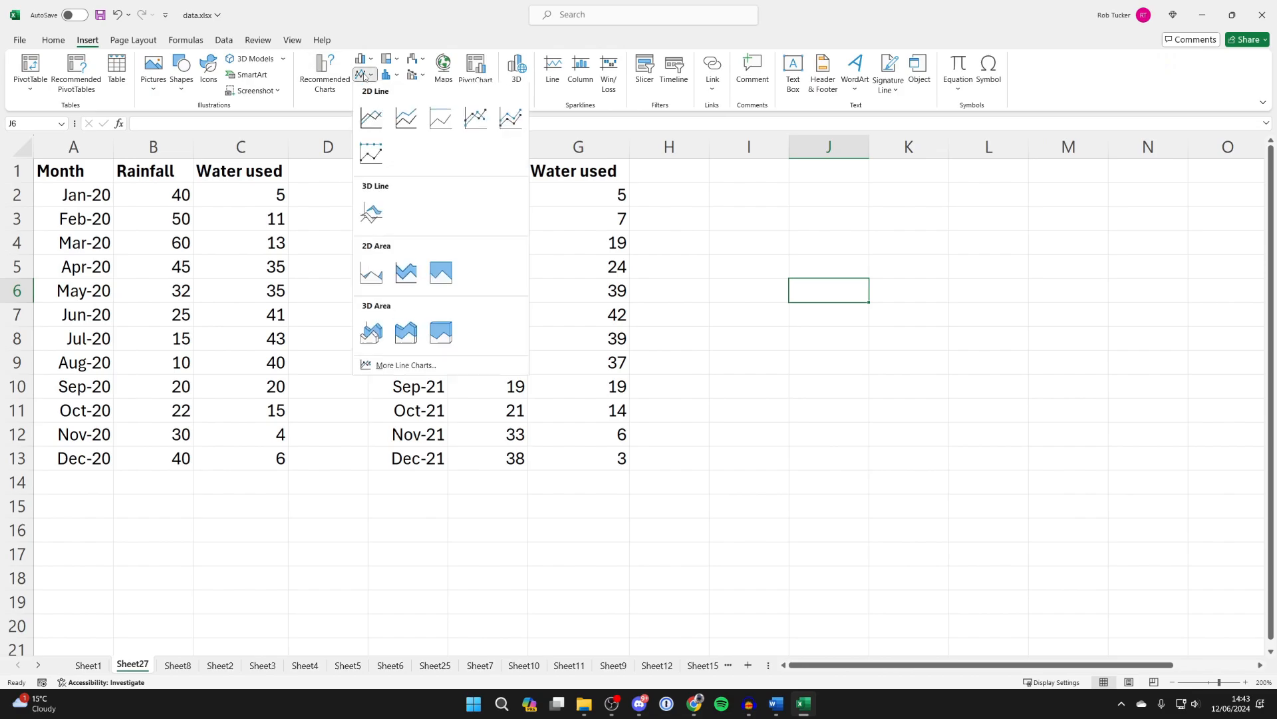
mouse_move(370, 118)
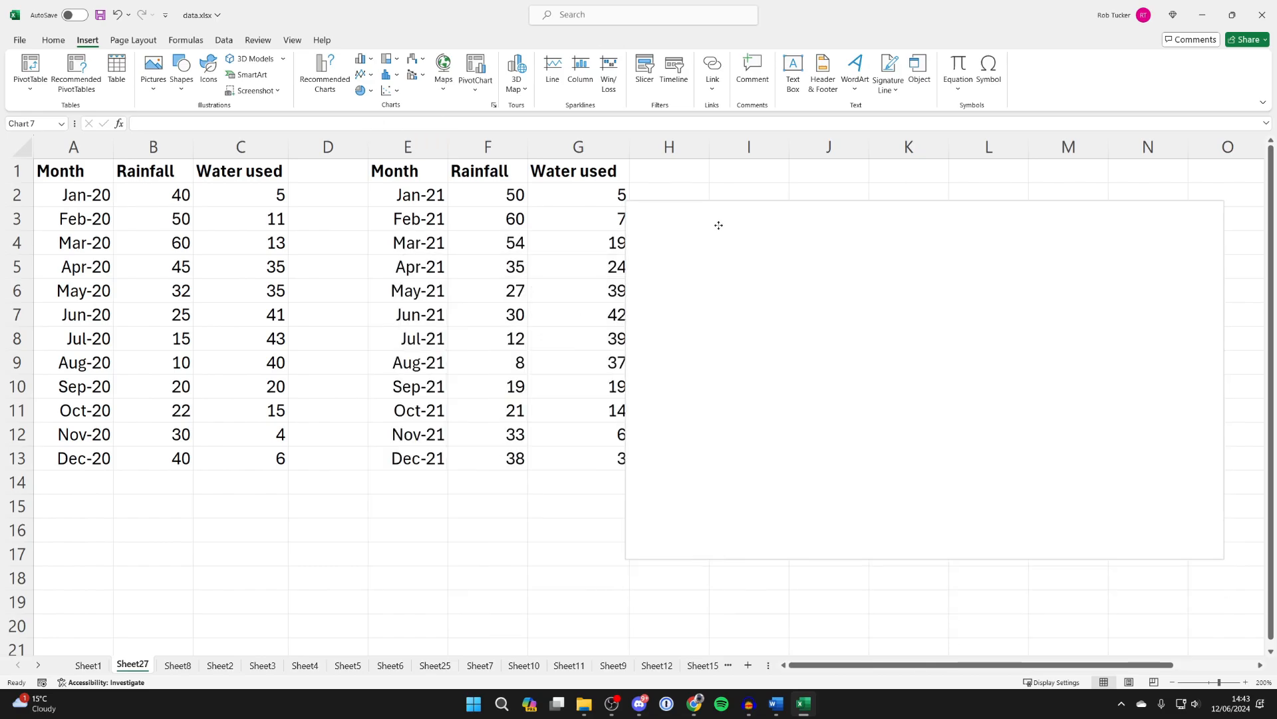
click(923, 383)
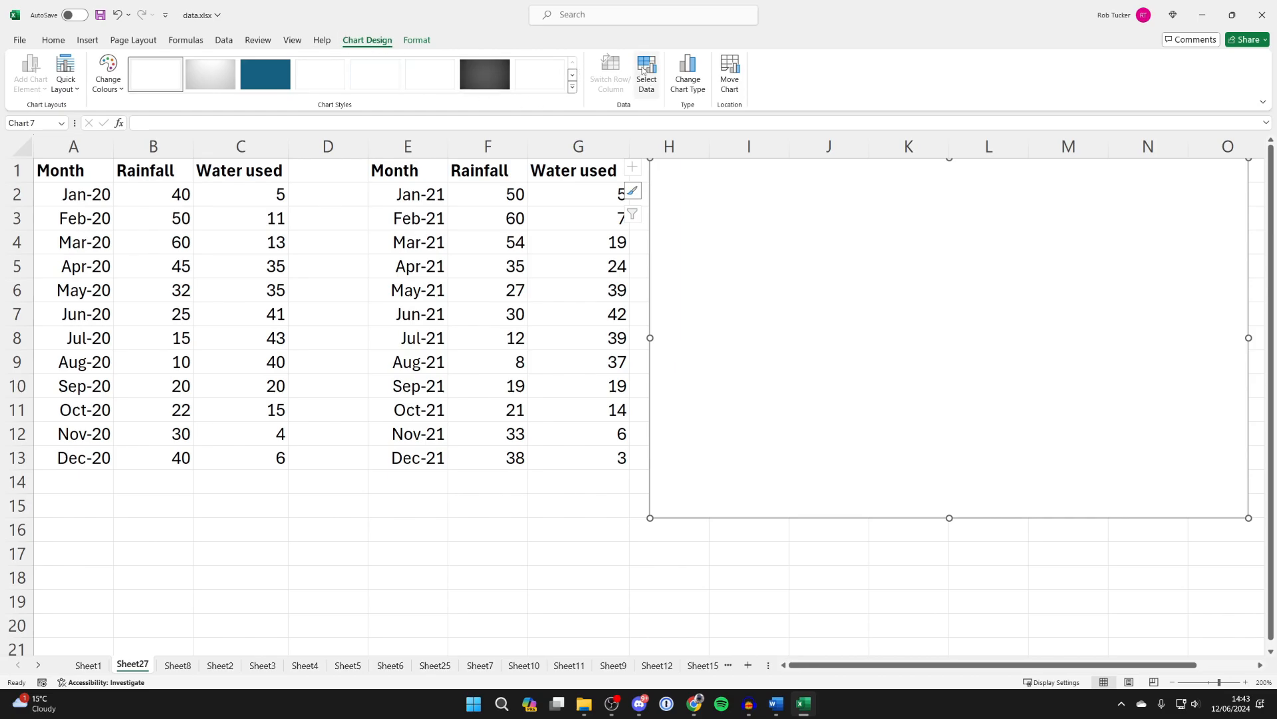
Step: Add a series named '2020' using the 2020 rainfall values B2:B13
click(645, 73)
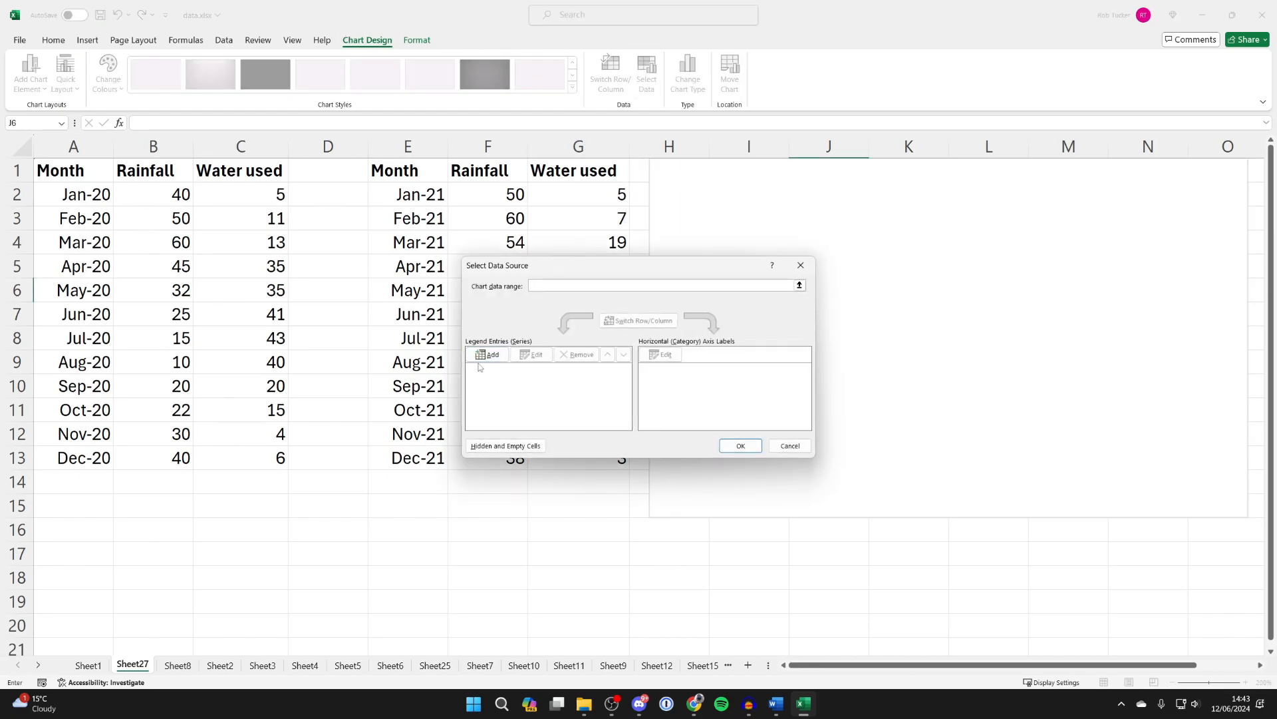
click(487, 353)
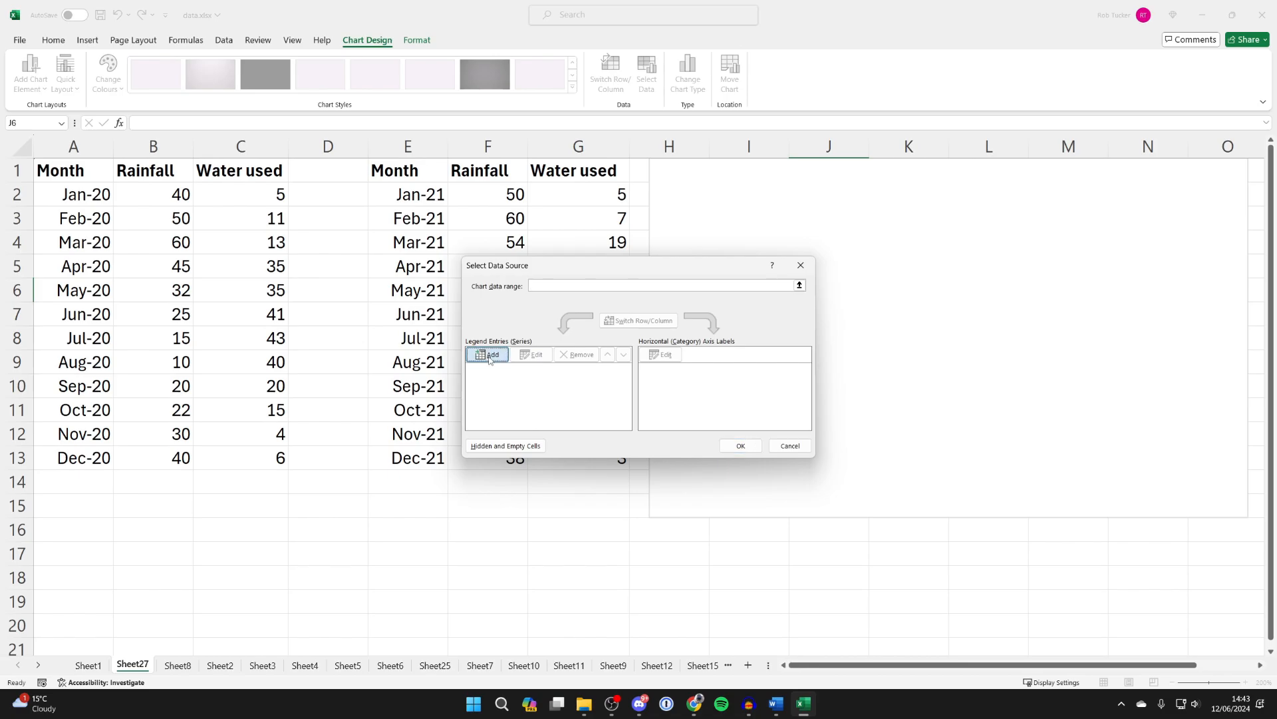
click(487, 353)
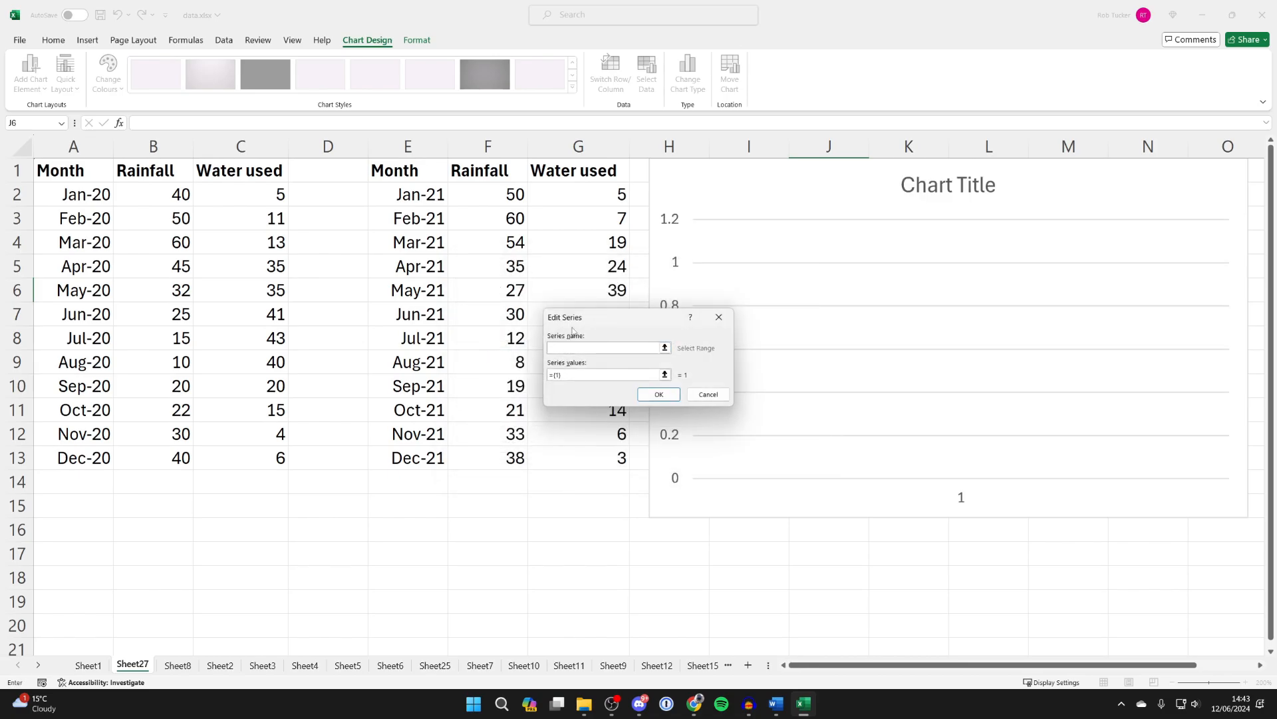
text(2020)
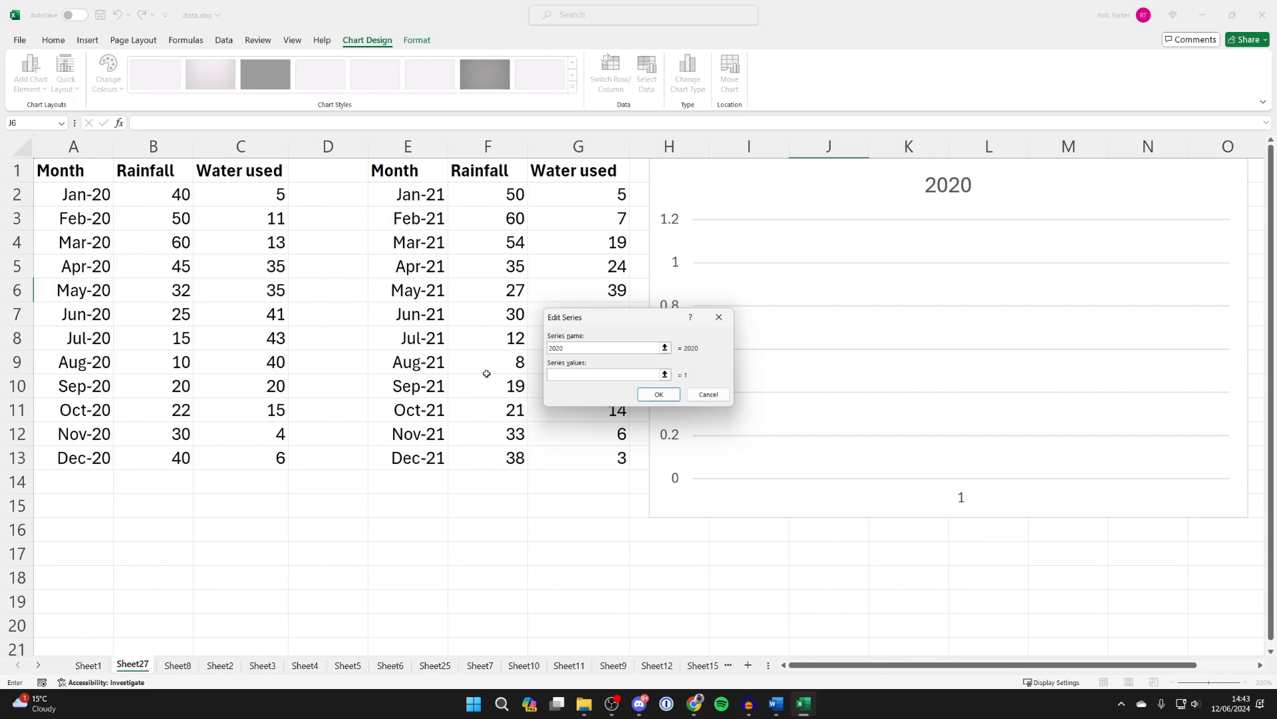
click(664, 374)
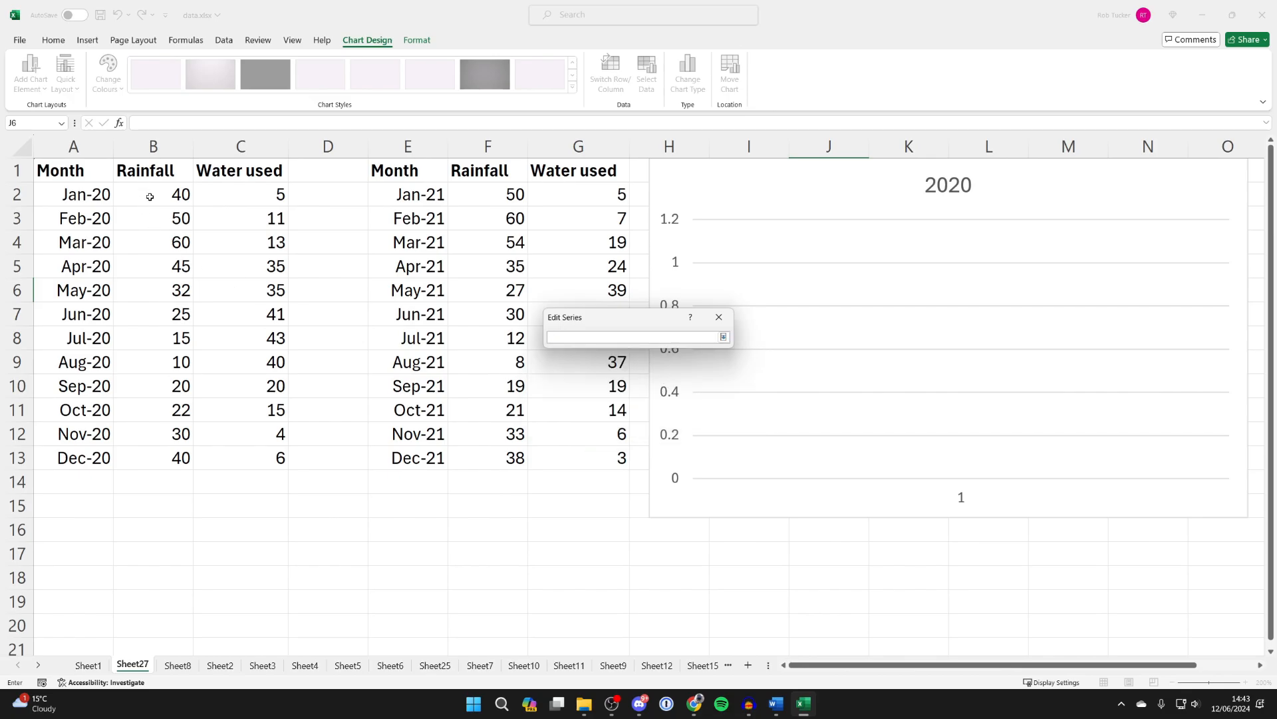
drag(153, 194, 153, 457)
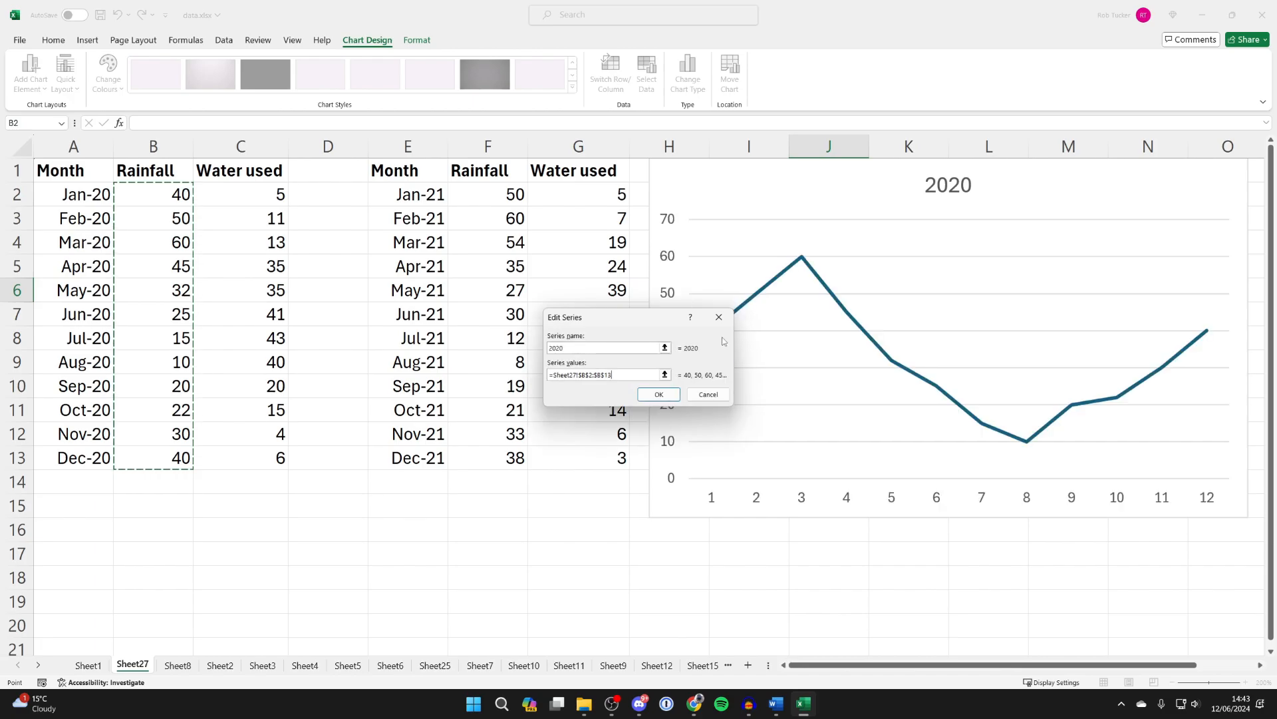
click(658, 395)
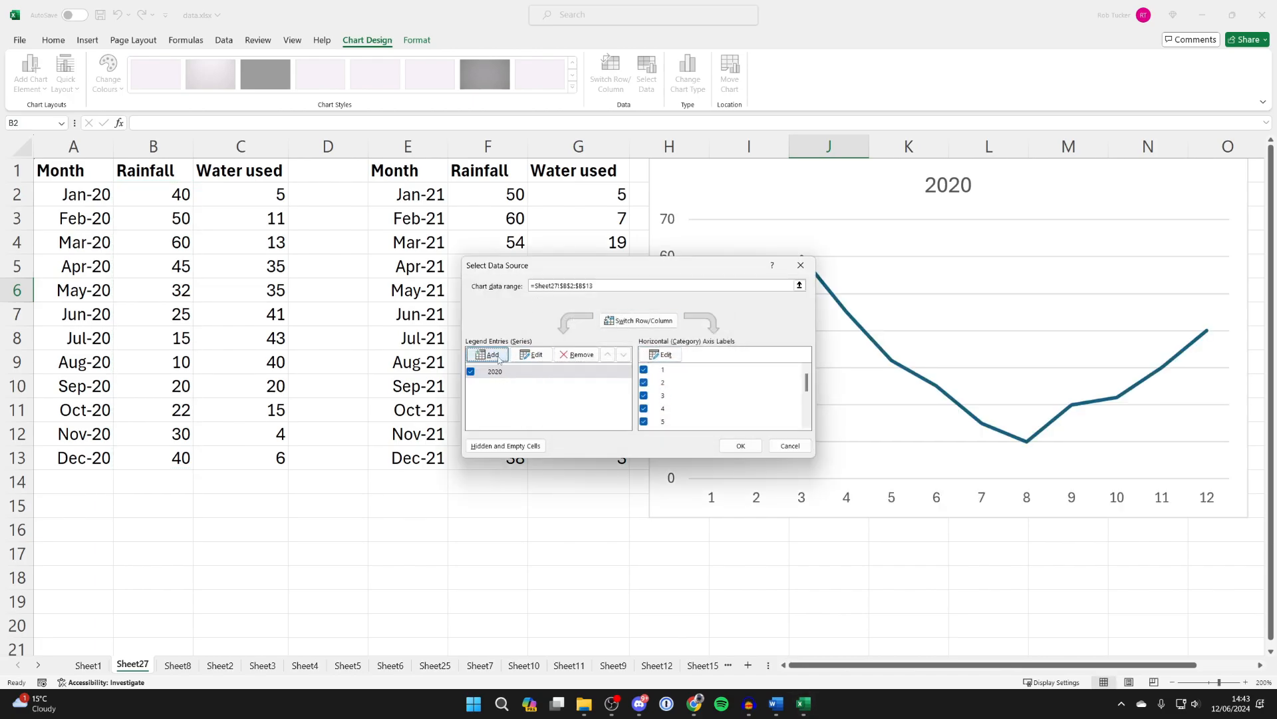
Step: Add a '2021' series from the 2021 rainfall values and apply both series
click(489, 354)
text(2021)
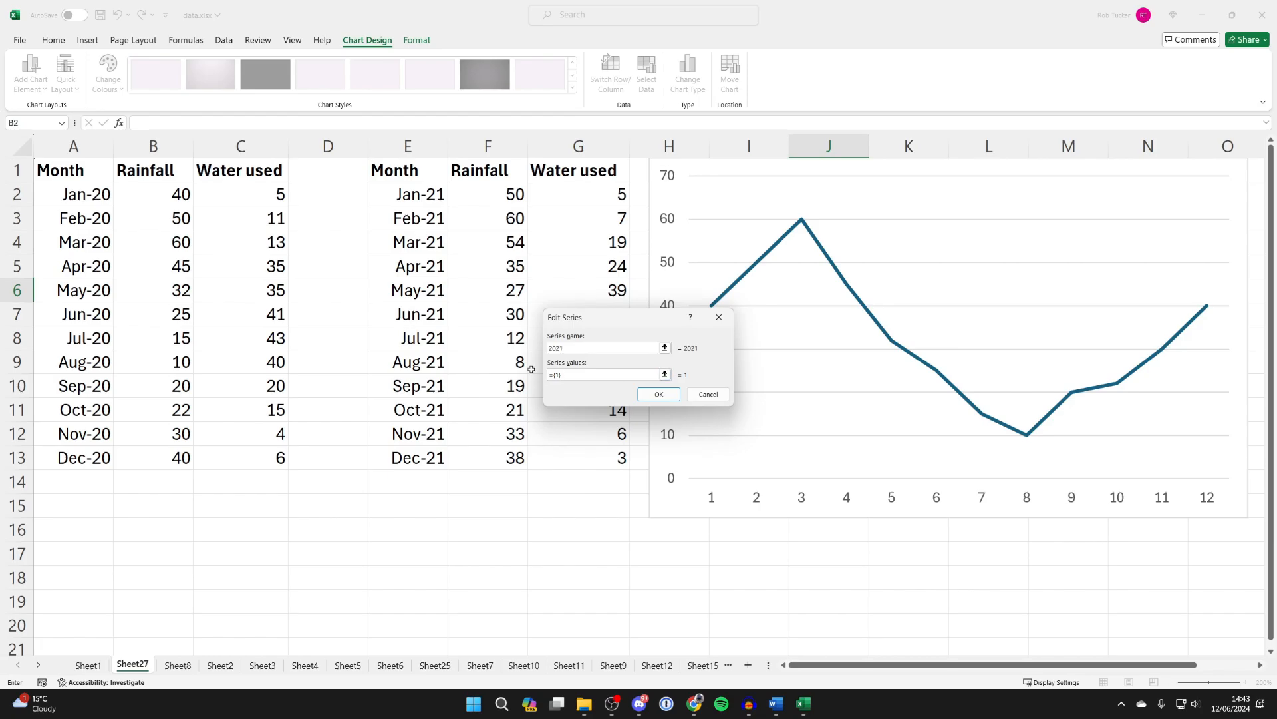
click(605, 375)
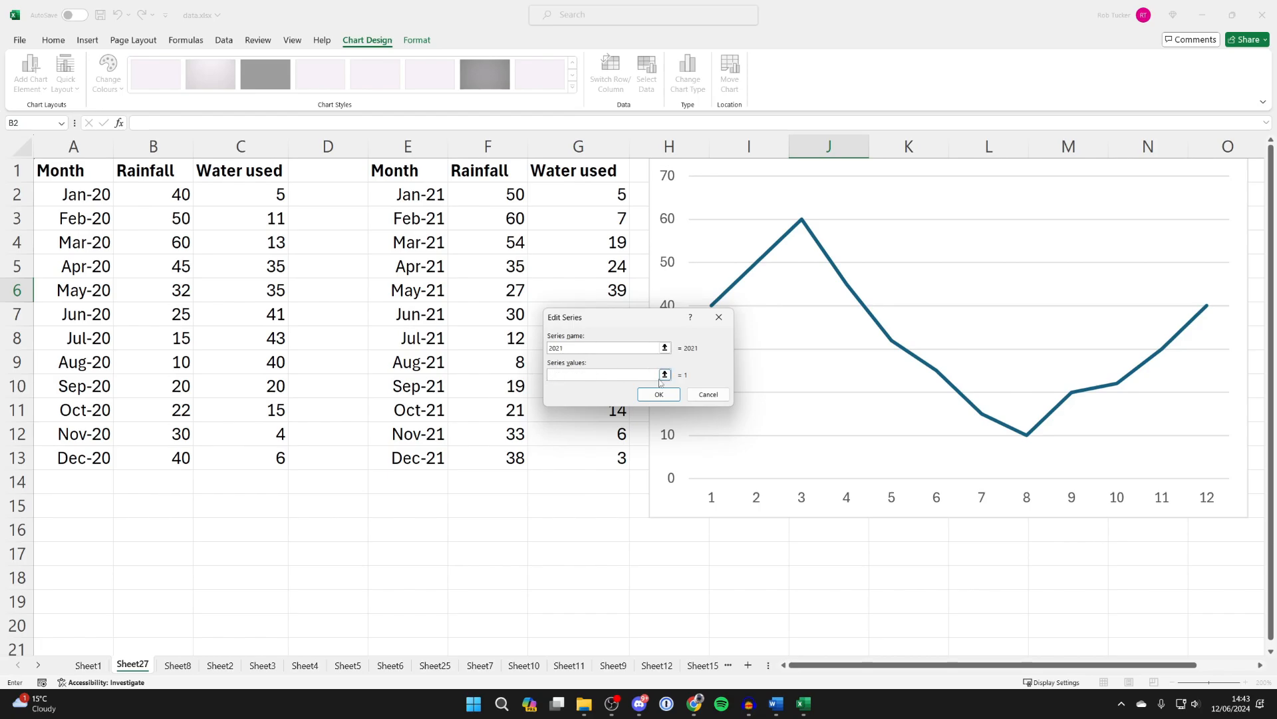
drag(487, 193, 487, 362)
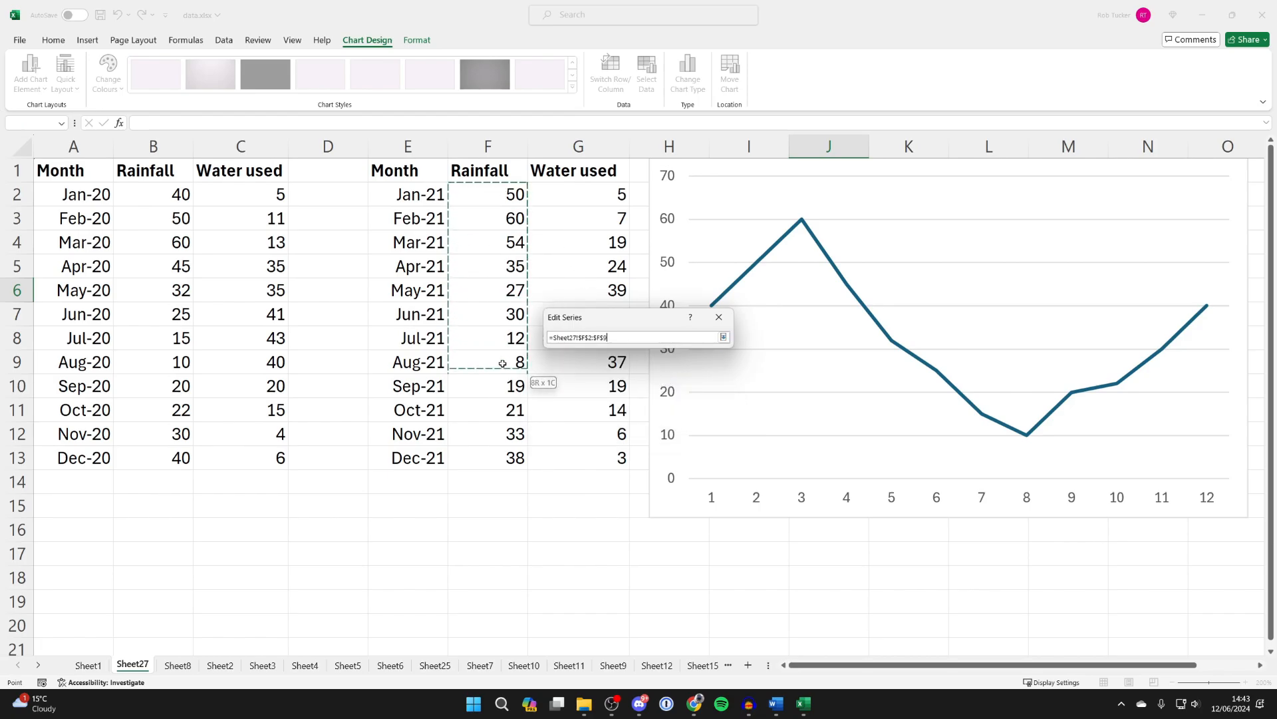
drag(503, 363, 503, 458)
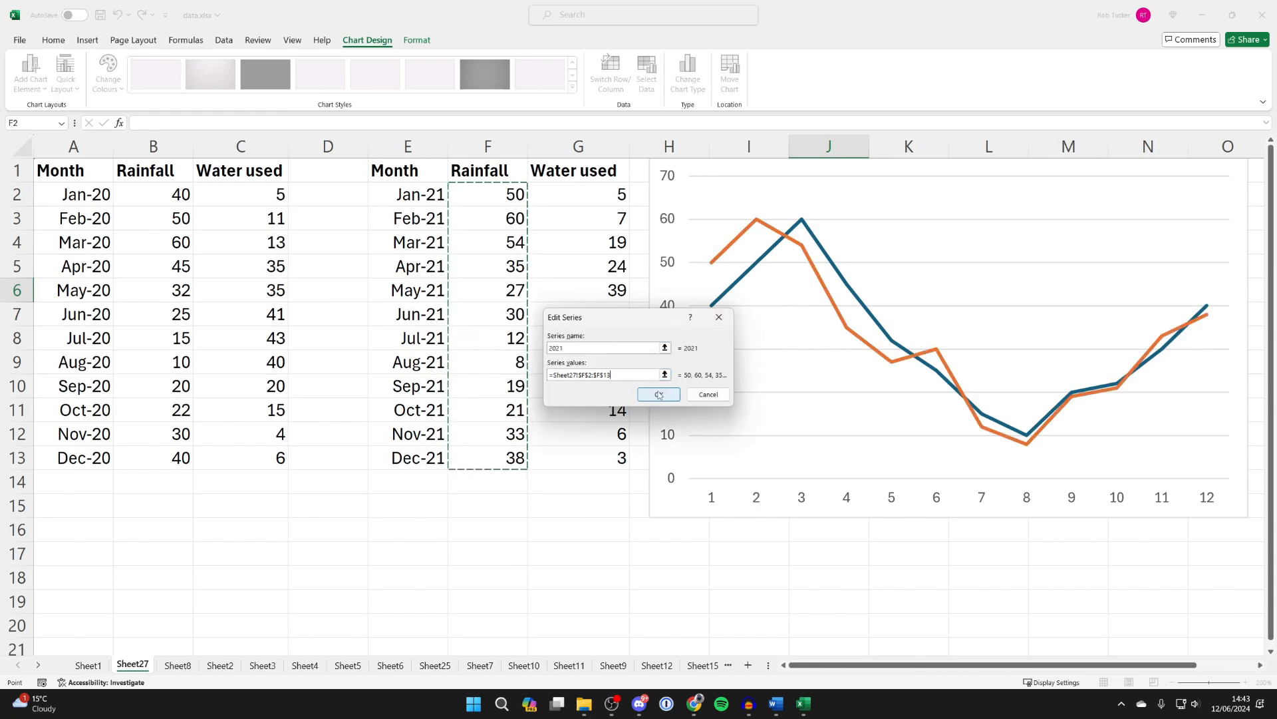
click(658, 395)
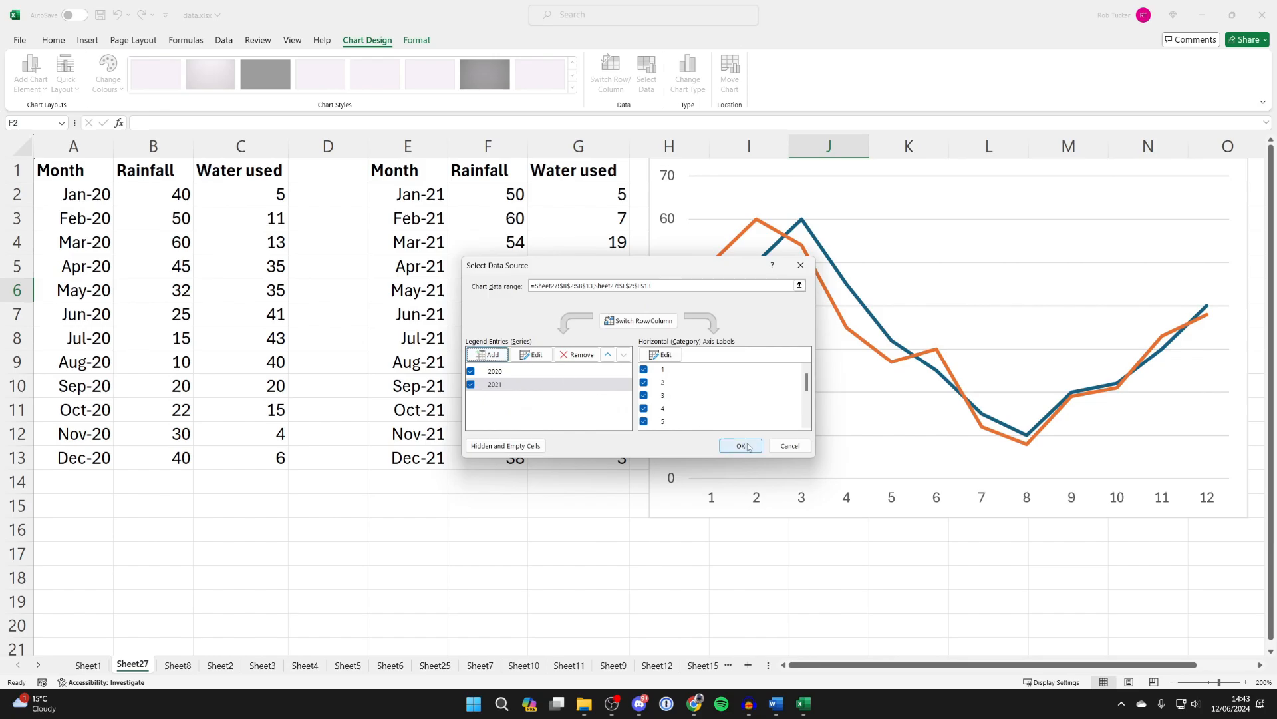
click(739, 445)
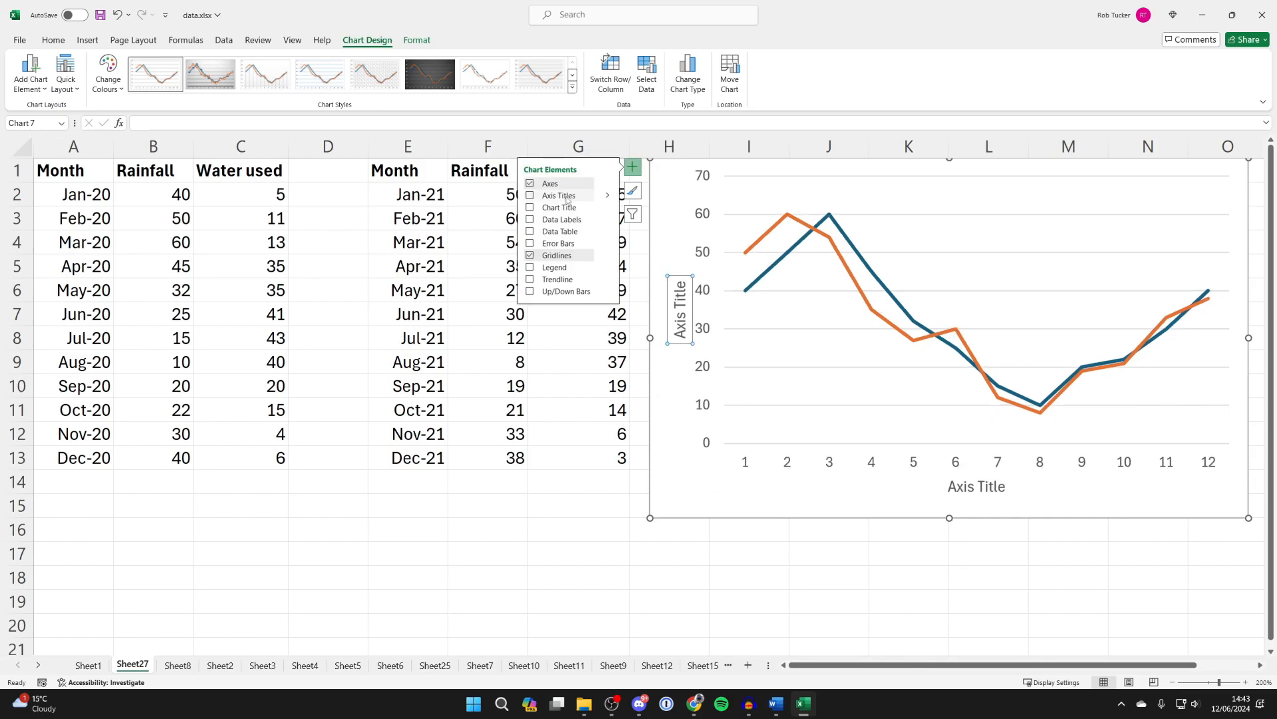
Step: Add a placeholder chart title above the rainfall chart
click(530, 207)
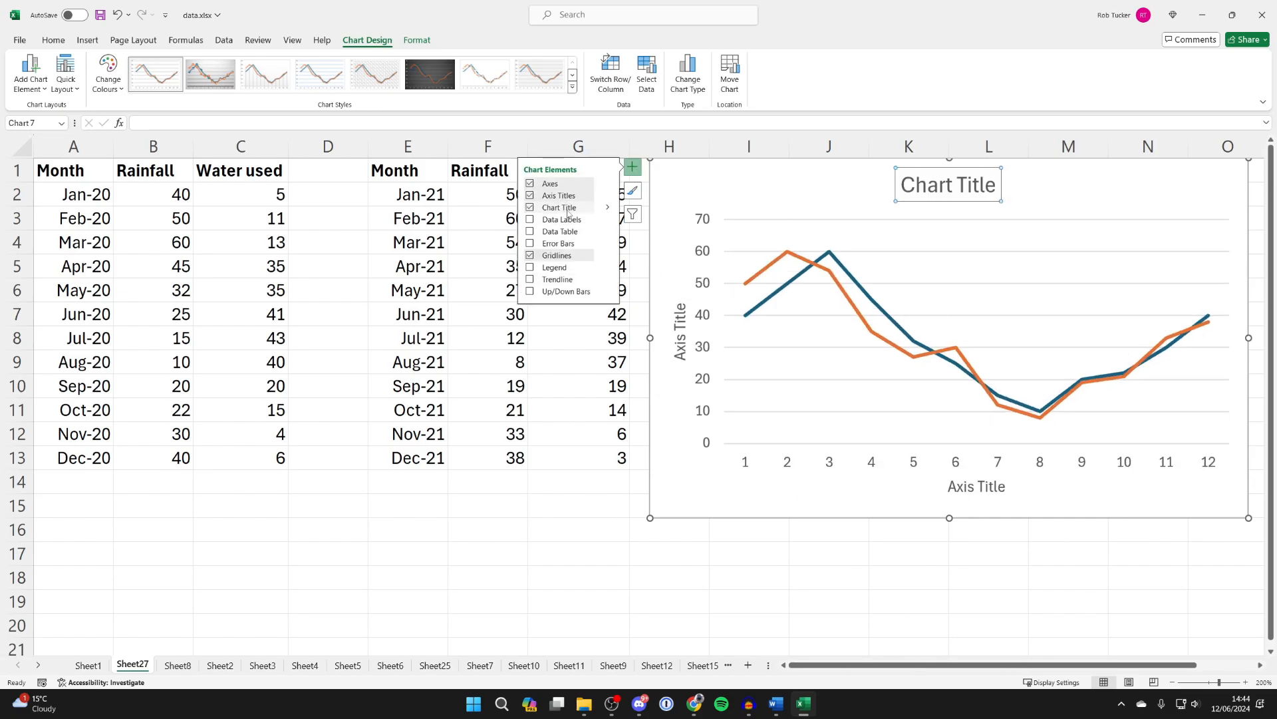